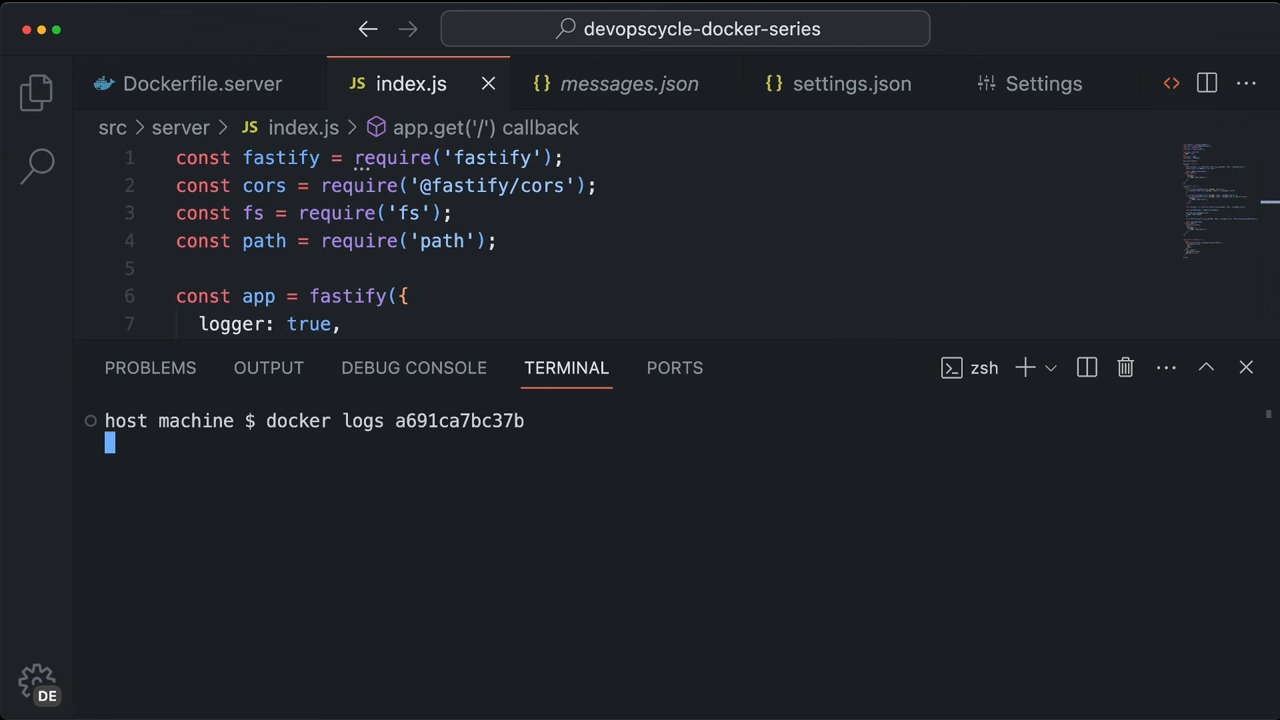
- Run 'docker logs a691ca7bc37b' to print the container's request log entries
key("Enter")
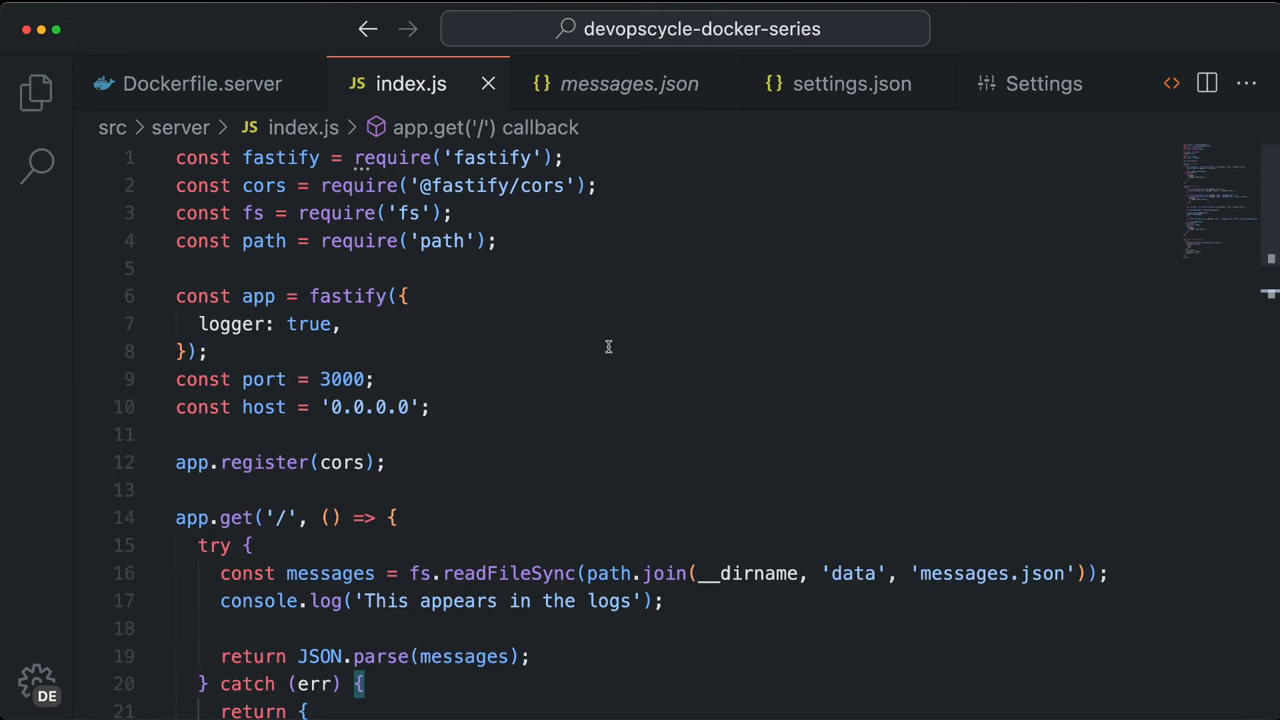
scroll("down", 3)
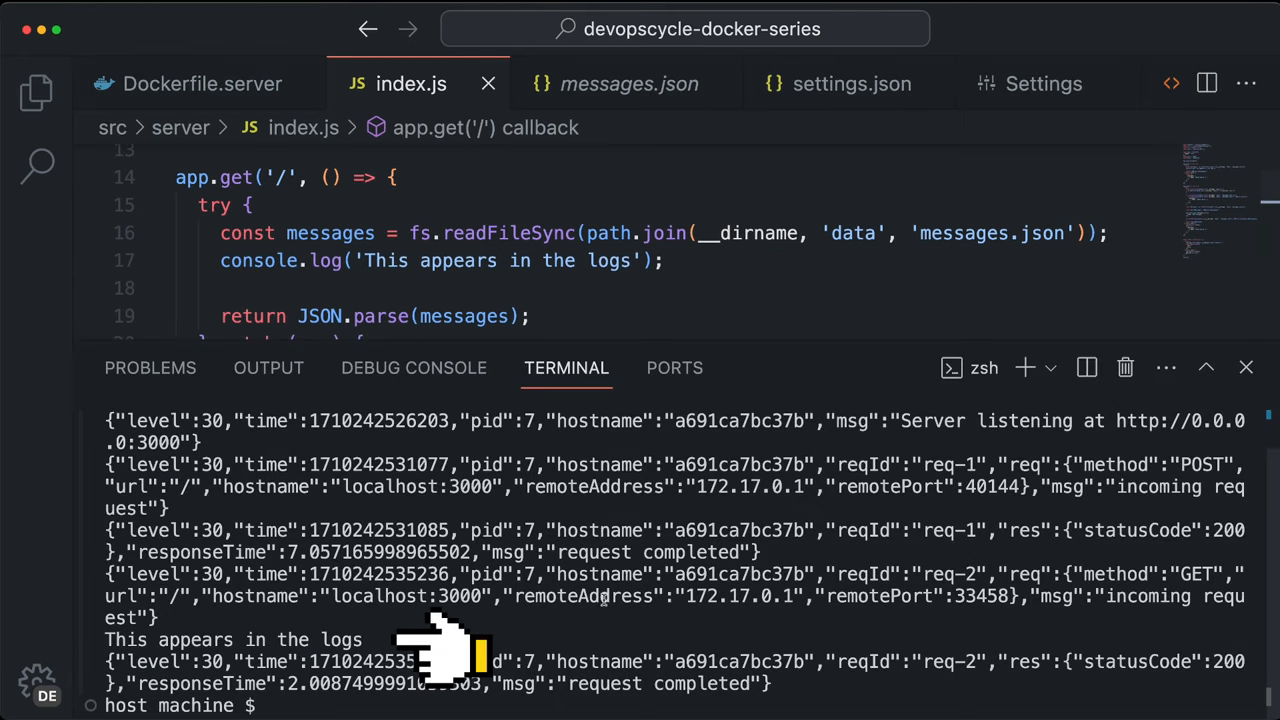
- Run 'docker exec a691ca7bc37b ls' to list Dockerfile, package.json, node_modules, src
type("docker exec a691ca7bc37b ls")
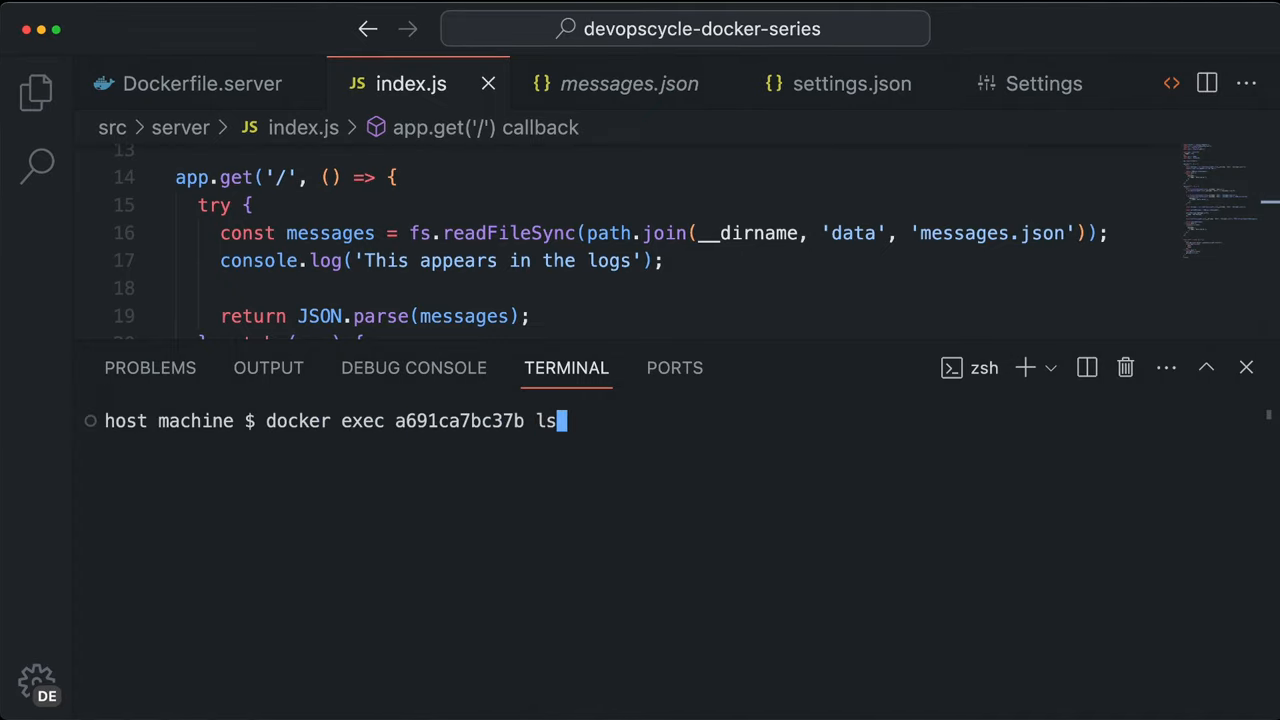
key("Enter")
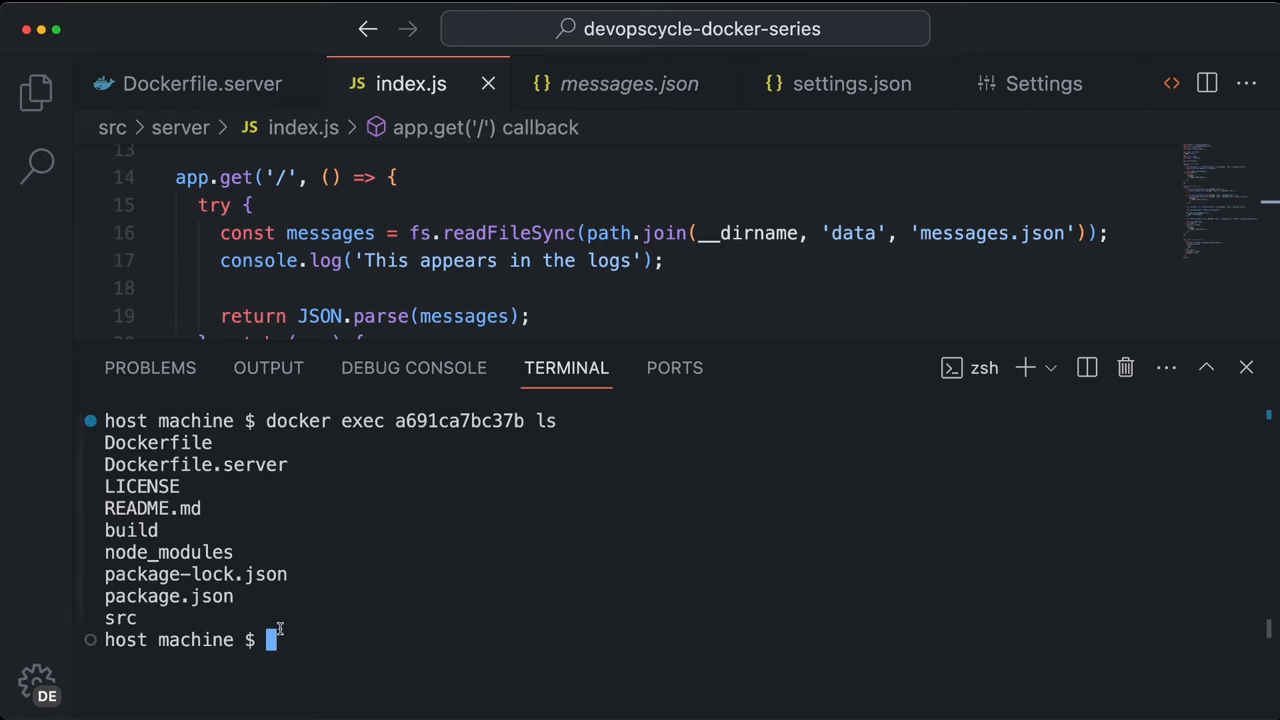